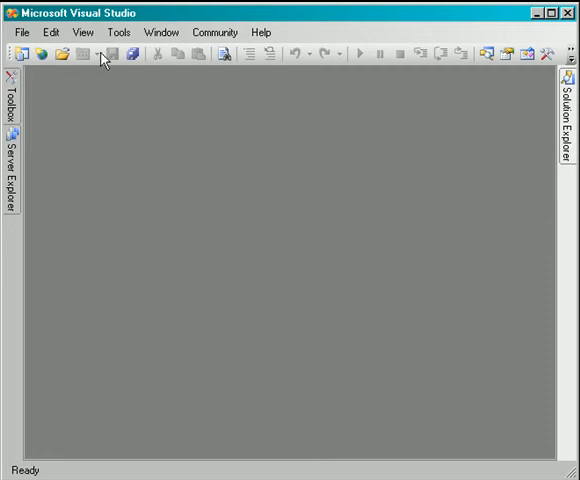
{"action": "mouse_move", "coordinate": [116, 32]}
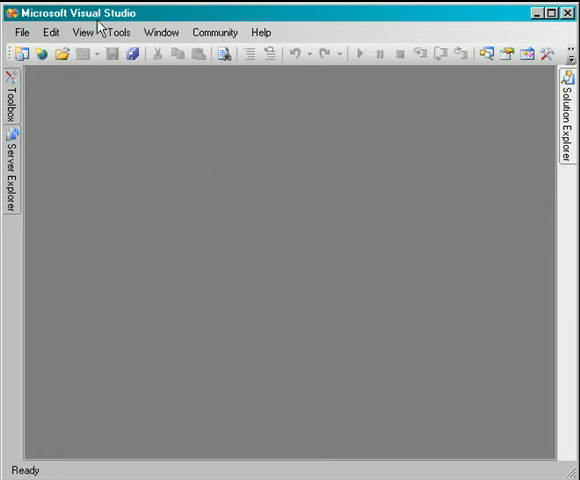
{"action": "mouse_move", "coordinate": [208, 216]}
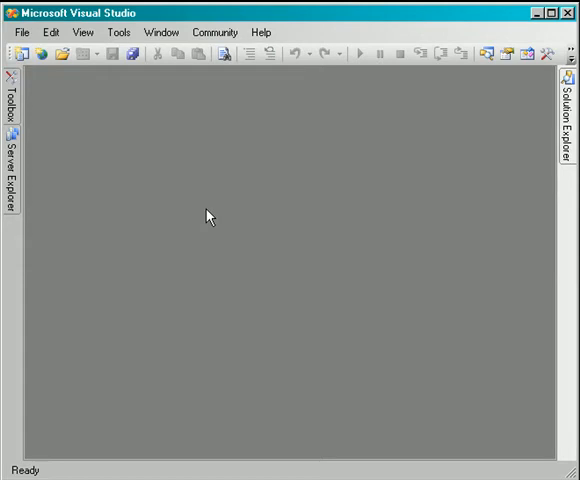
{"action": "mouse_move", "coordinate": [196, 200]}
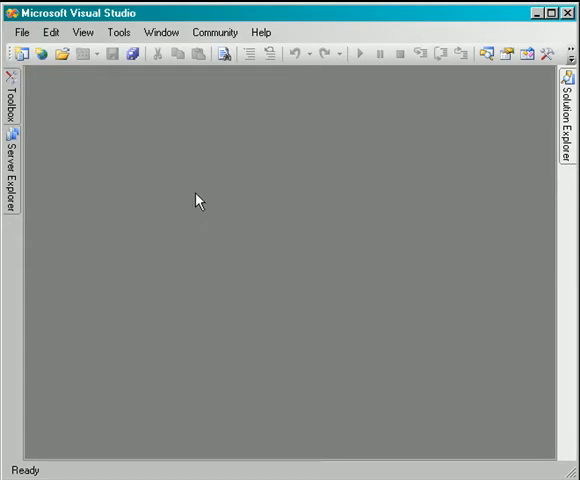
Start a new Windows Application project from the File menu
{"action": "left_click", "coordinate": [14, 32]}
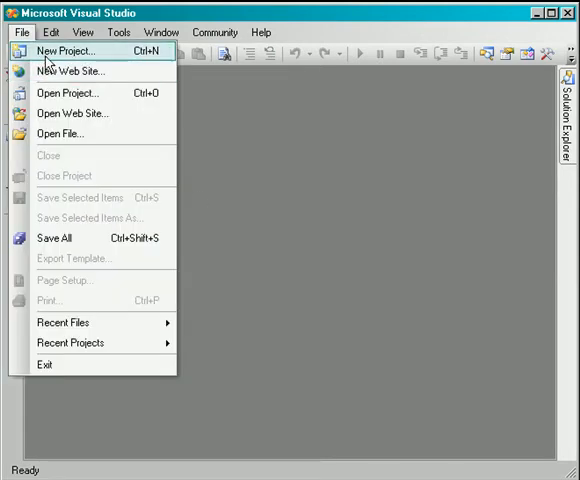
{"action": "left_click", "coordinate": [68, 50]}
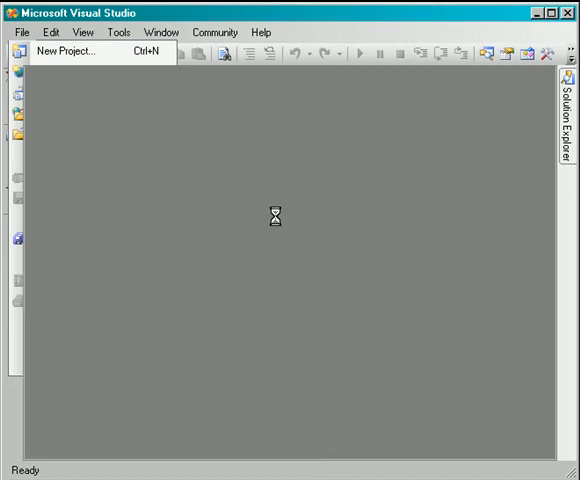
{"action": "mouse_move", "coordinate": [100, 76]}
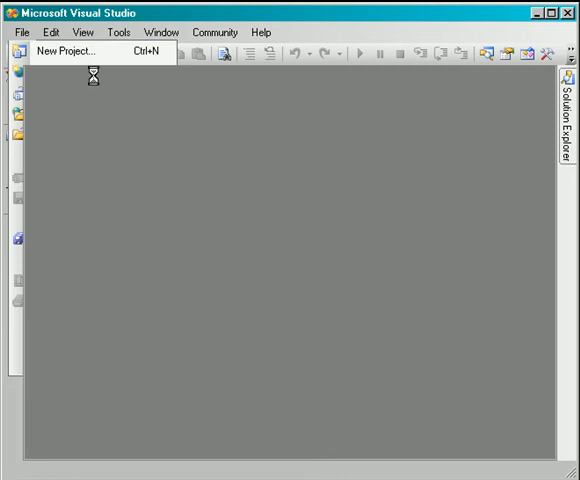
{"action": "left_click", "coordinate": [72, 52]}
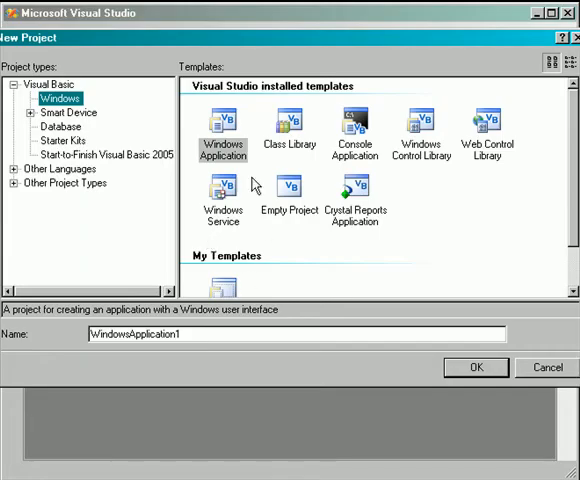
Name the project 'browser project' and create it so the empty form opens
{"action": "triple_click", "coordinate": [136, 334]}
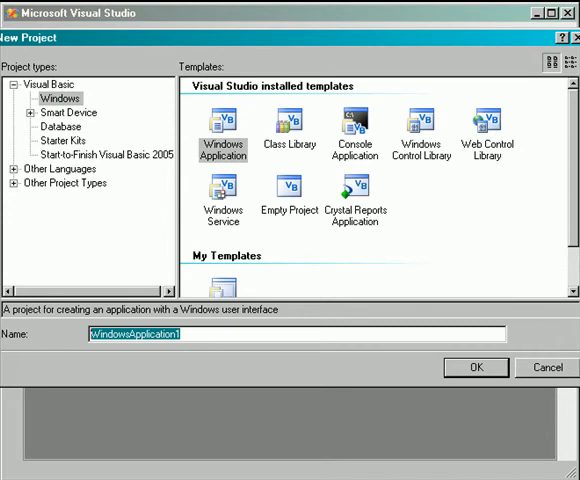
{"action": "type", "text": "browser pro"}
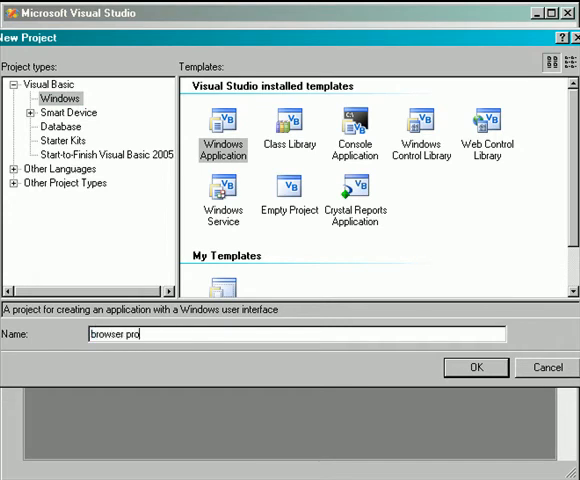
{"action": "type", "text": "ject"}
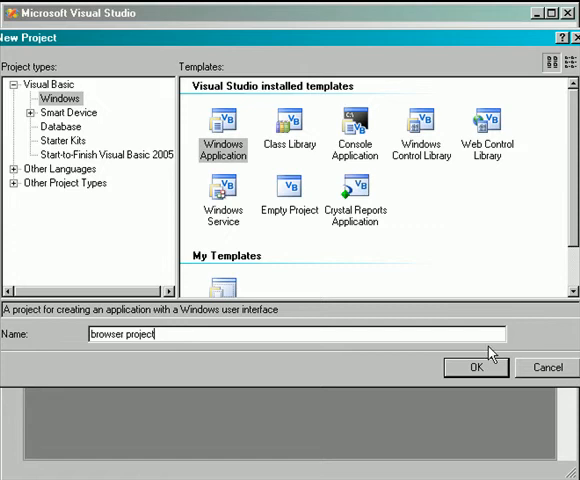
{"action": "left_click", "coordinate": [474, 368]}
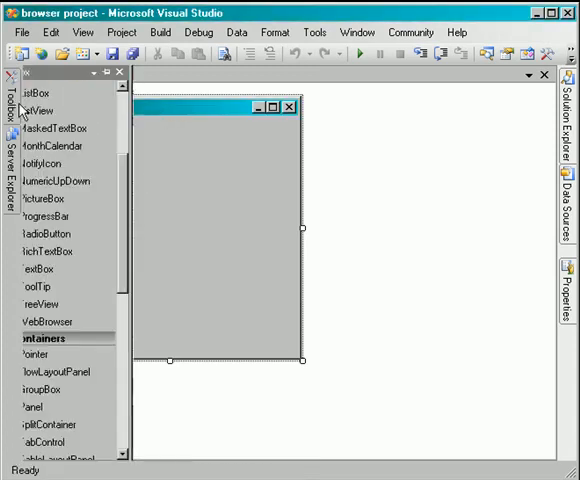
Browse the Toolbox down to the ToolStrip, MenuStrip and StatusStrip components
{"action": "scroll", "scroll_direction": "down", "scroll_amount": 3}
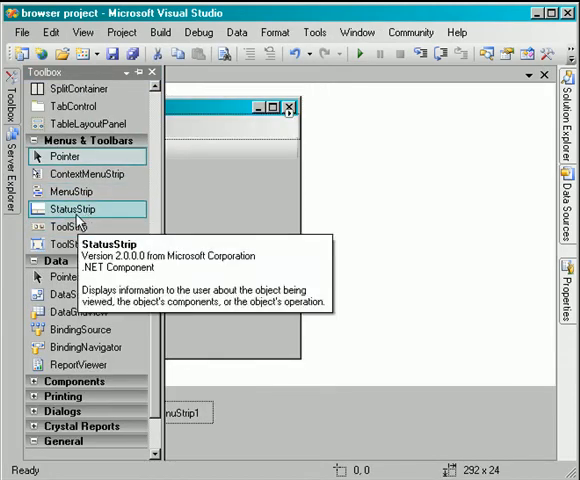
{"action": "mouse_move", "coordinate": [84, 172]}
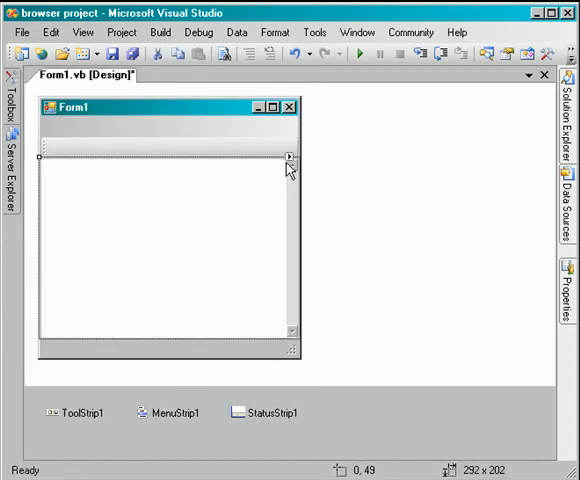
Fill the menu strip with the standard File, Edit, Tools and Help items
{"action": "left_click", "coordinate": [290, 156]}
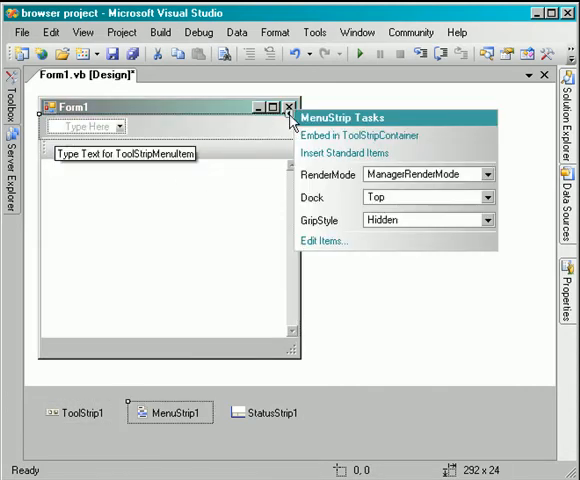
{"action": "mouse_move", "coordinate": [360, 176]}
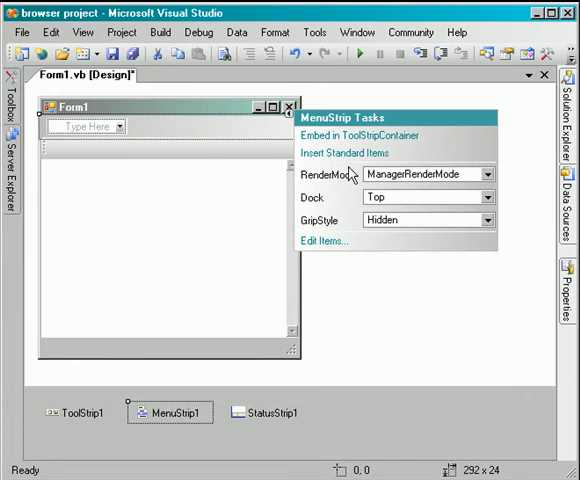
{"action": "left_click", "coordinate": [230, 176]}
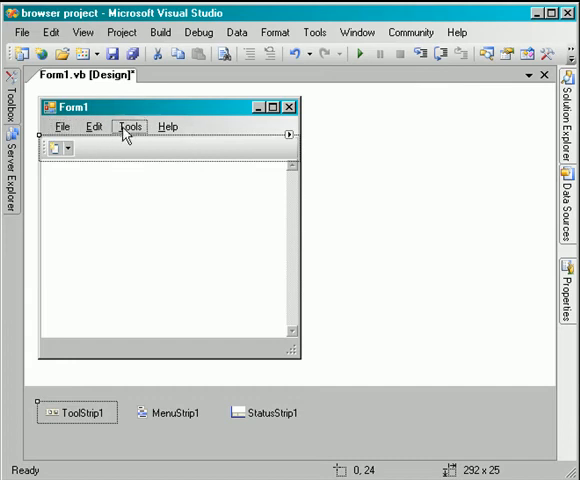
Add two buttons to the tool strip and a status label to the status strip
{"action": "left_click", "coordinate": [68, 148]}
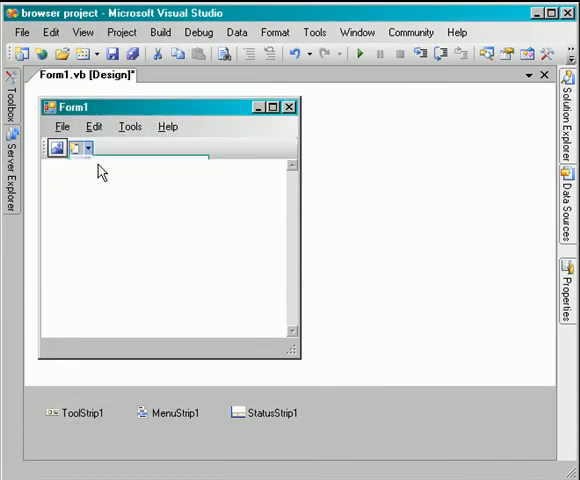
{"action": "left_click", "coordinate": [92, 148]}
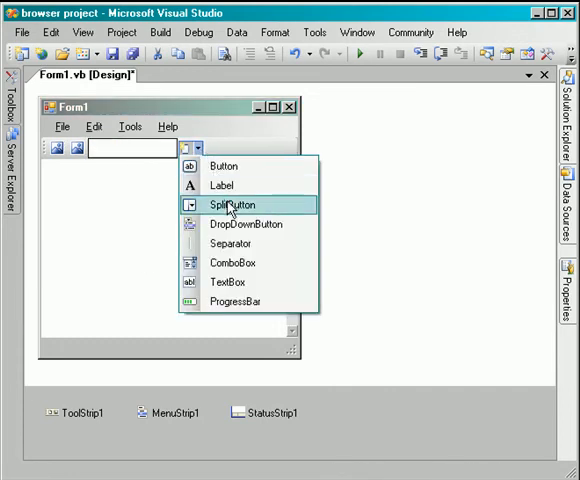
{"action": "left_click", "coordinate": [234, 204]}
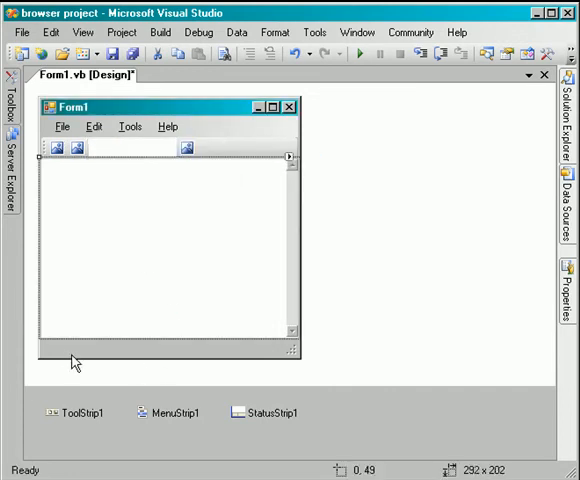
{"action": "left_click", "coordinate": [50, 346]}
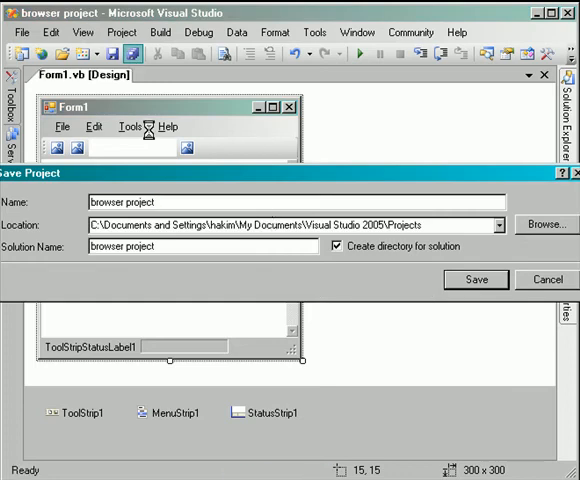
Save the project, then label the tool strip buttons Back, Forward and Go shown as text
{"action": "left_click", "coordinate": [476, 280]}
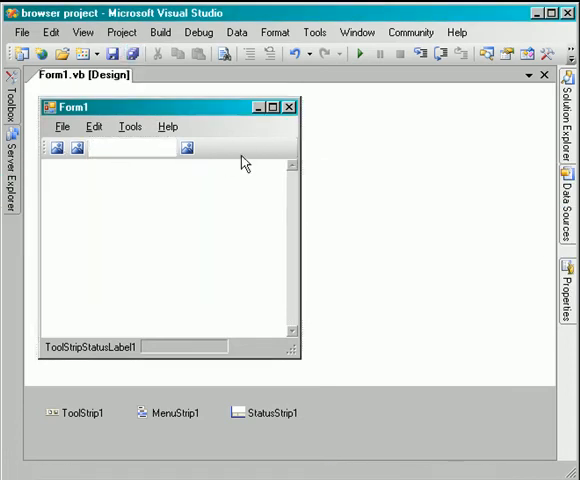
{"action": "left_click", "coordinate": [58, 148]}
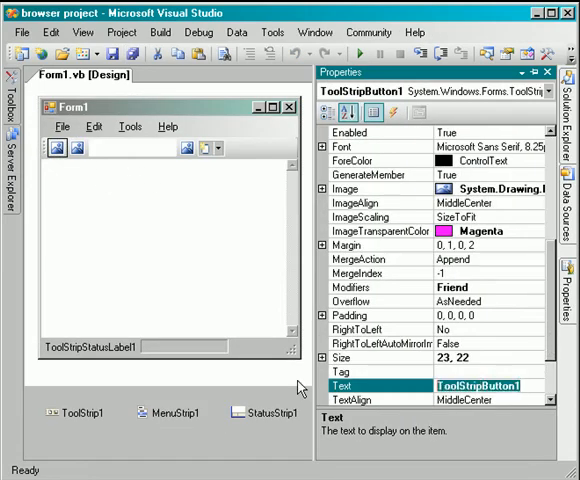
{"action": "type", "text": "Back"}
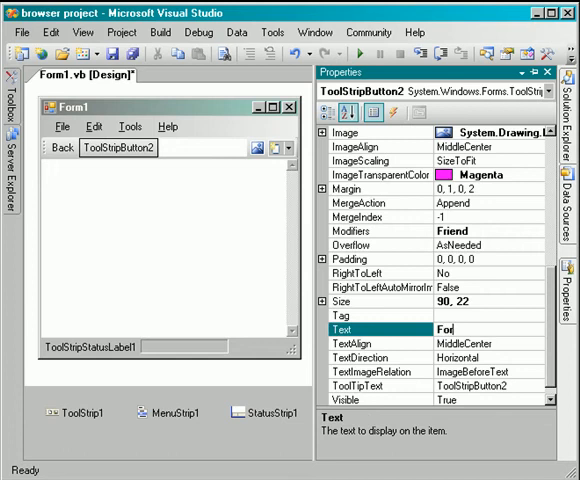
{"action": "type", "text": "Forward"}
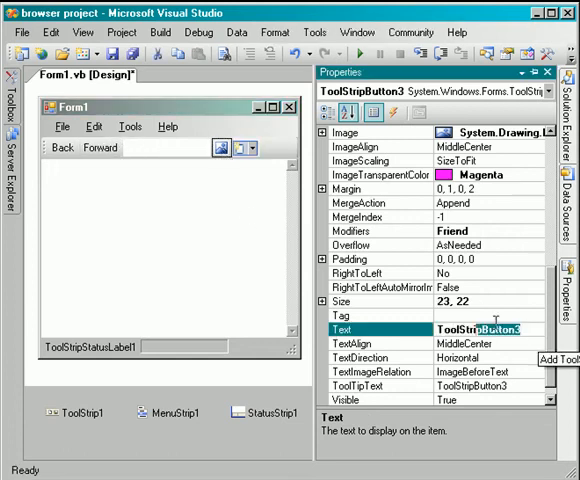
{"action": "type", "text": "Go"}
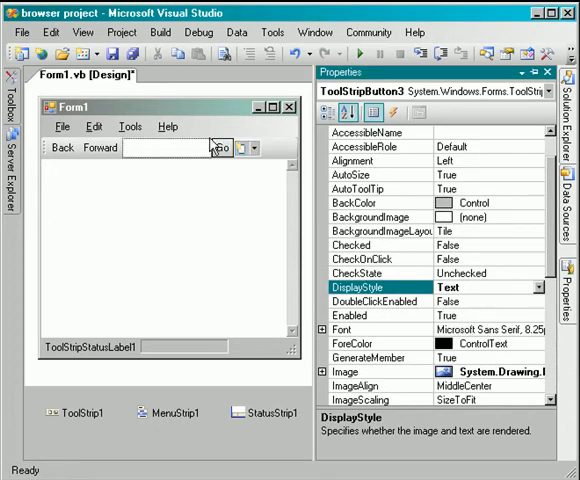
{"action": "left_click", "coordinate": [170, 148]}
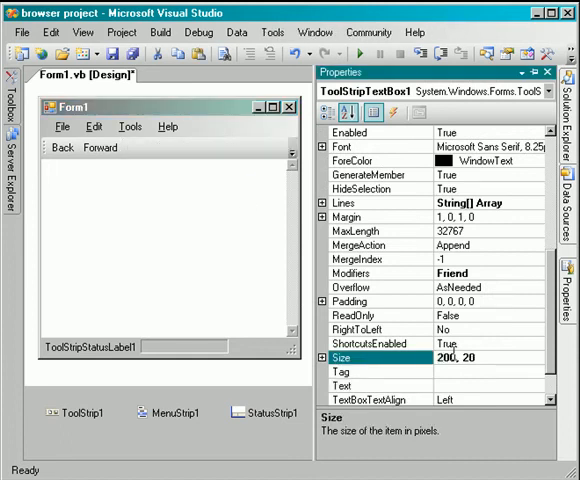
Size the address box to 200 wide and trim the form to 400 by 300
{"action": "scroll", "scroll_direction": "down", "scroll_amount": 3}
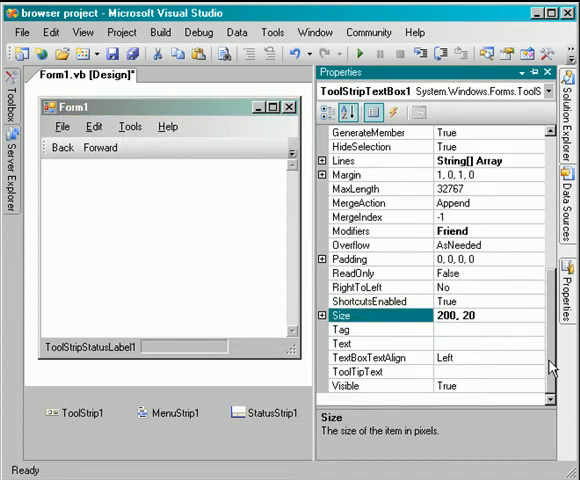
{"action": "mouse_move", "coordinate": [234, 224]}
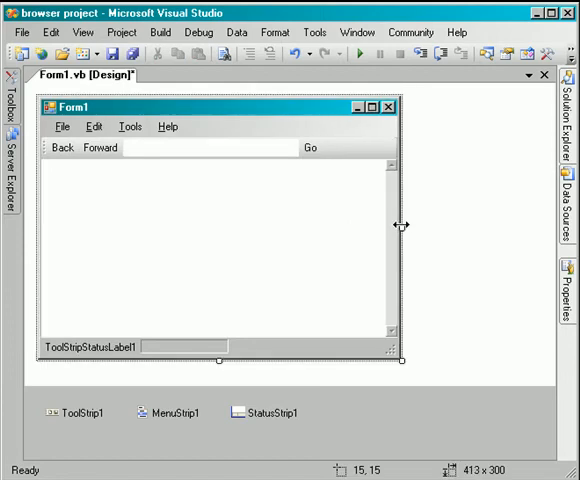
{"action": "left_click_drag", "start_coordinate": [404, 224], "coordinate": [400, 224]}
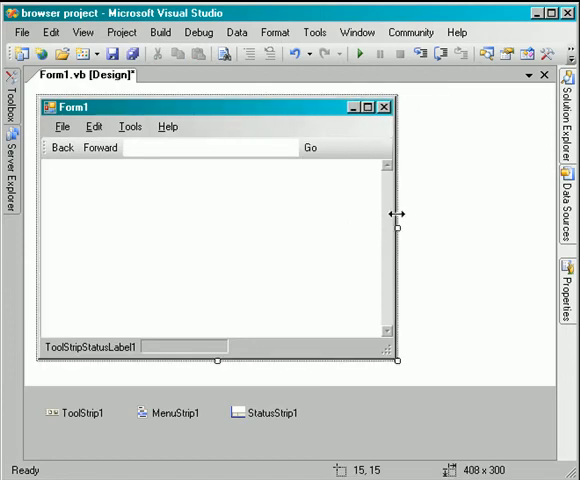
Set the address box AutoCompleteMode to SuggestAppend and AutoCompleteSource to AllUrl
{"action": "left_click", "coordinate": [564, 290]}
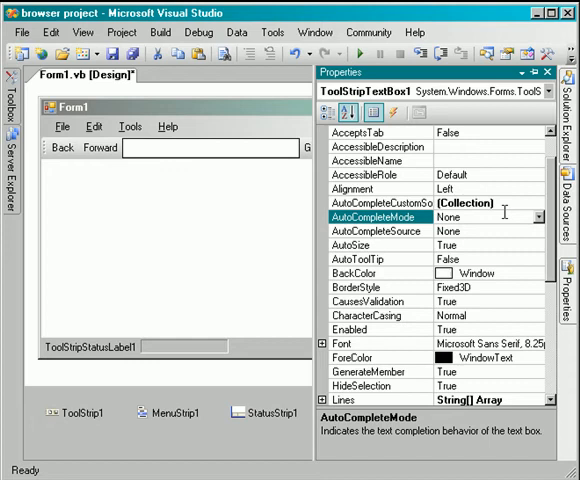
{"action": "left_click", "coordinate": [540, 216]}
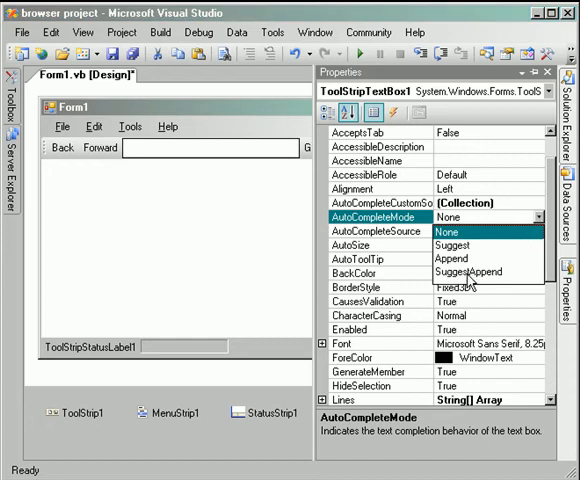
{"action": "left_click", "coordinate": [468, 272]}
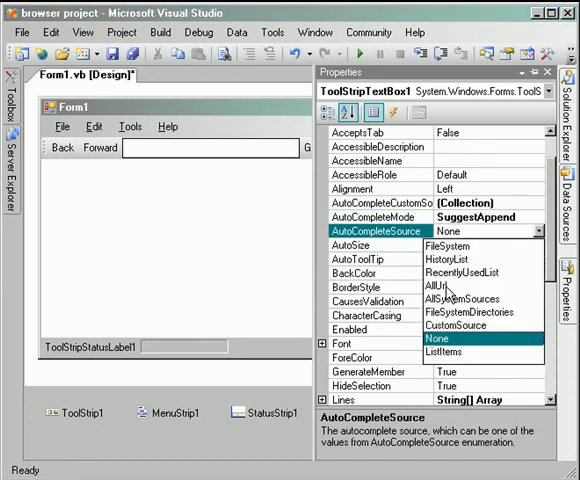
{"action": "left_click", "coordinate": [426, 286]}
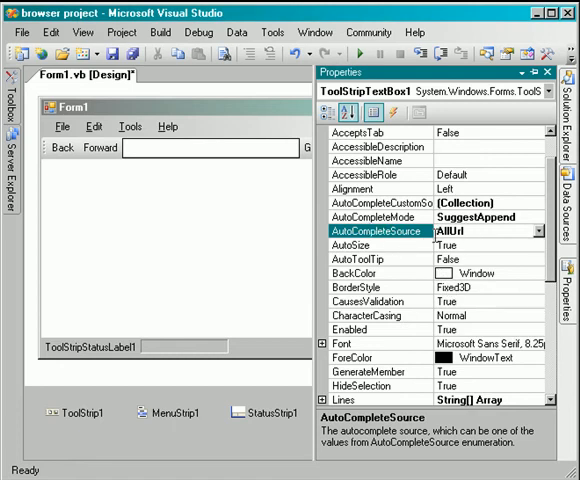
{"action": "mouse_move", "coordinate": [266, 146]}
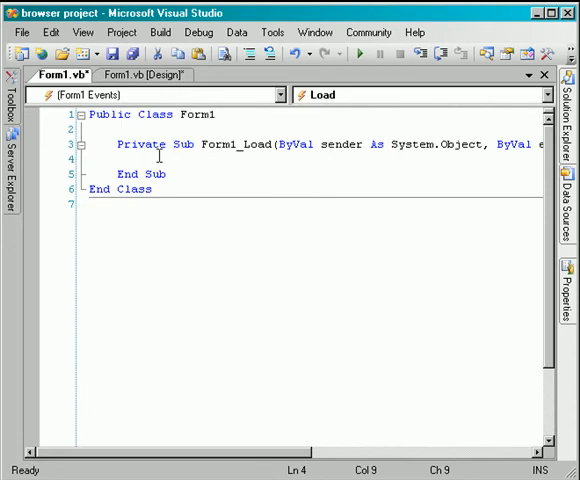
{"action": "type", "text": "me"}
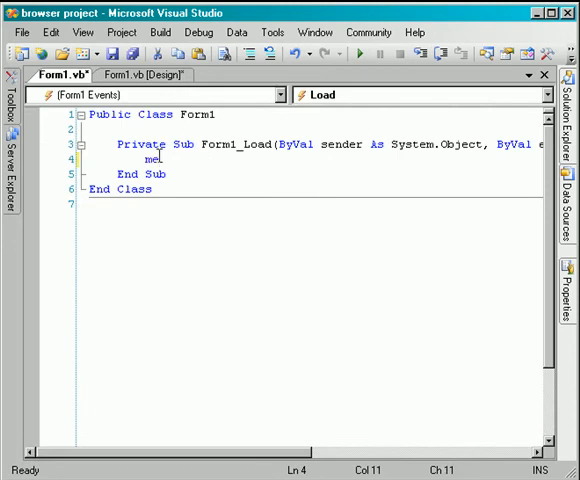
{"action": "type", "text": "web"}
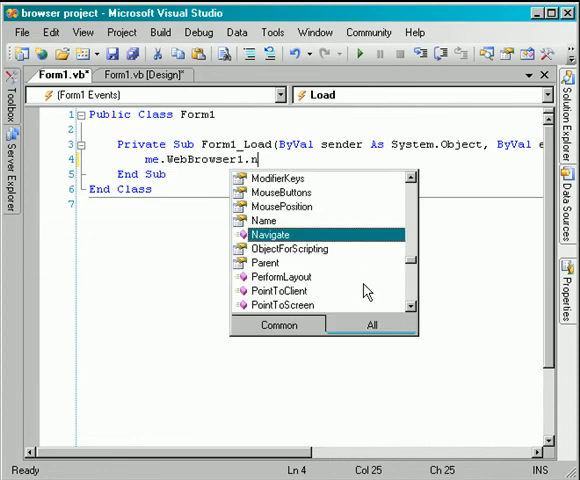
{"action": "type", "text": "avigate"}
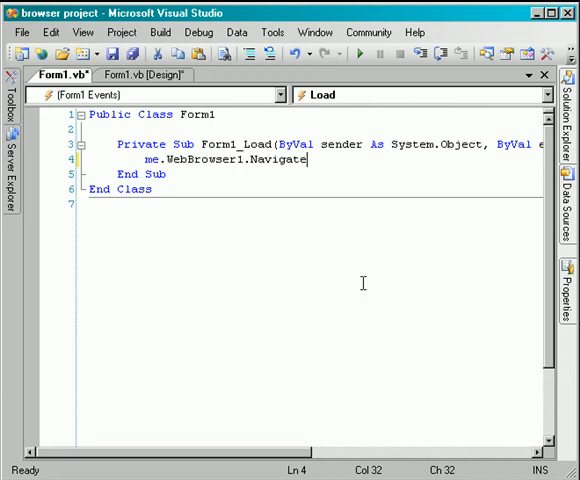
{"action": "type", "text": "();"}
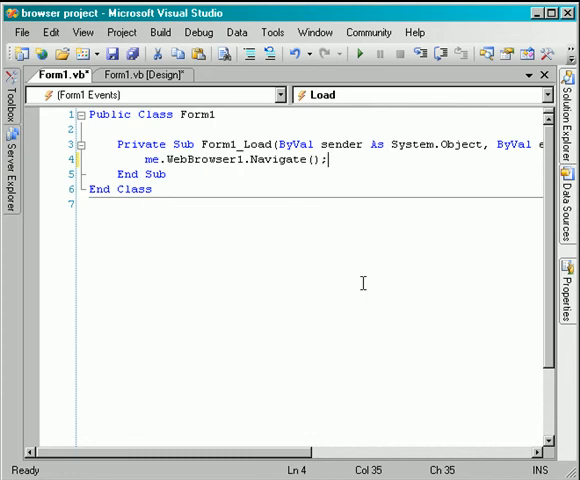
{"action": "type", "text": "new"}
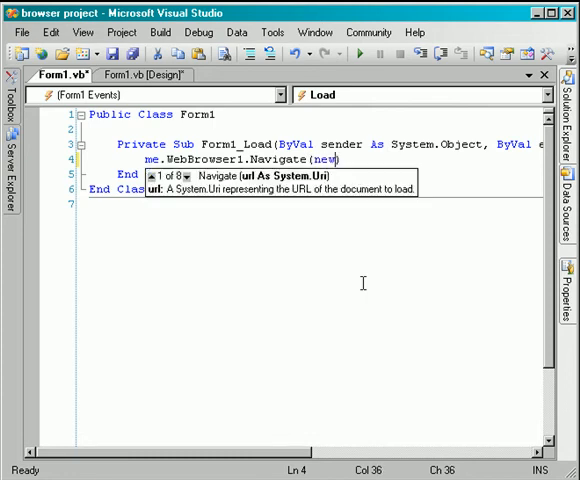
{"action": "type", "text": "Uri())"}
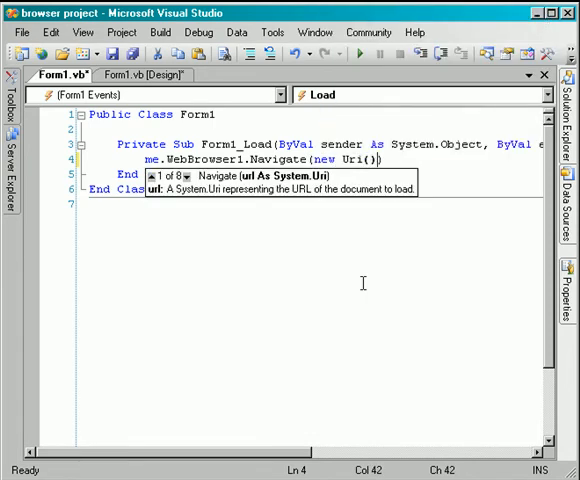
{"action": "type", "text": "\"\""}
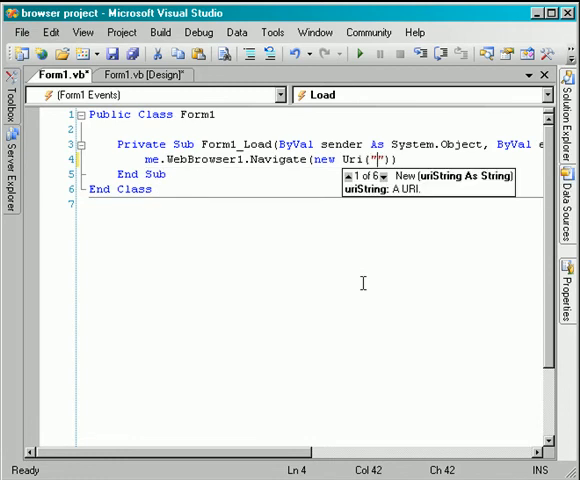
{"action": "type", "text": "http:\\\\"}
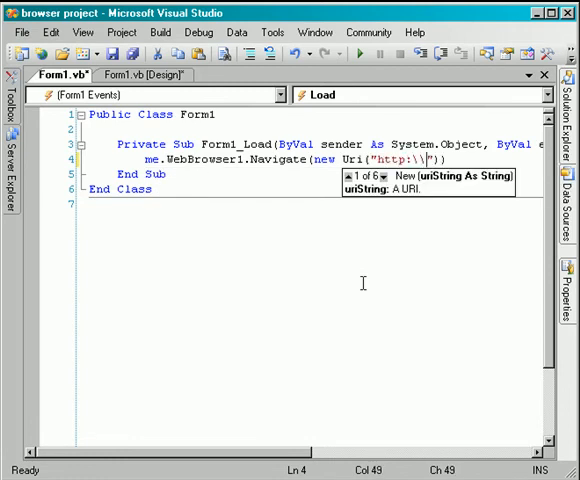
{"action": "type", "text": "www.g"}
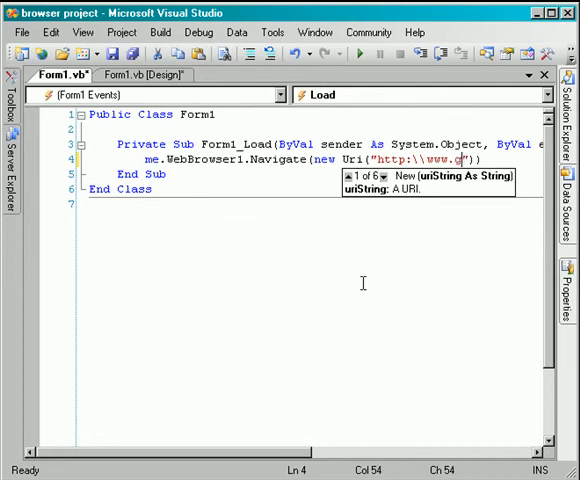
{"action": "type", "text": "oogle.com"}
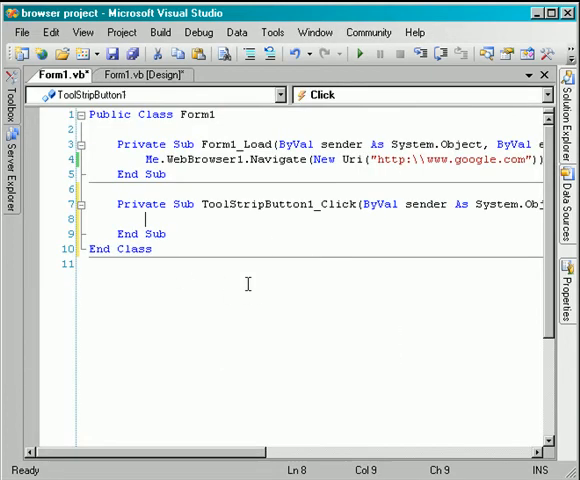
Make the Back and Forward buttons call WebBrowser1.GoBack and GoForward
{"action": "type", "text": "me"}
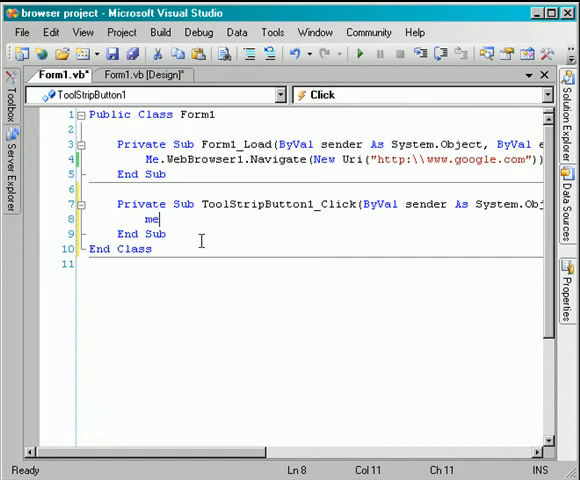
{"action": "type", "text": ".WebBrowser1"}
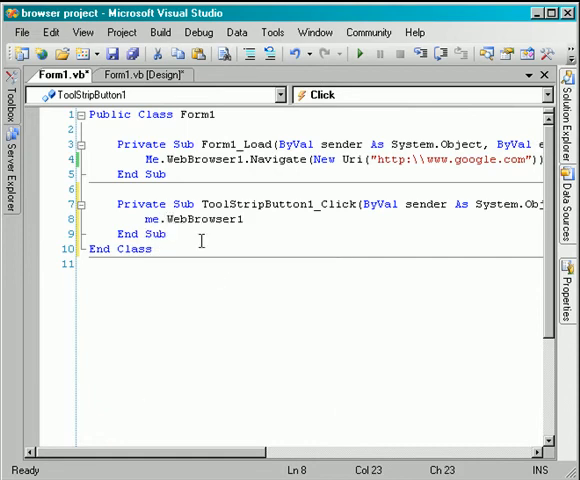
{"action": "type", "text": ".GoBack("}
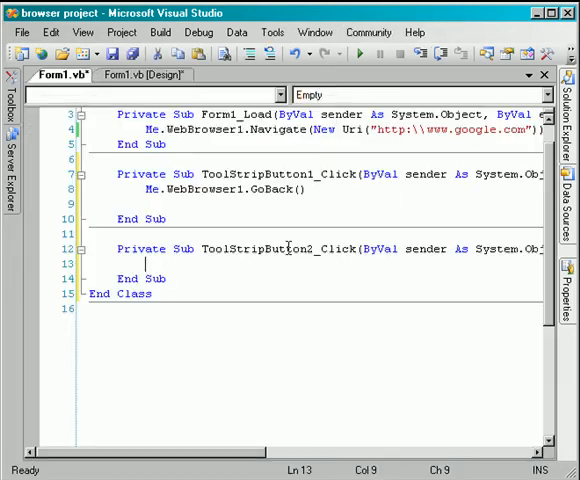
{"action": "type", "text": "me."}
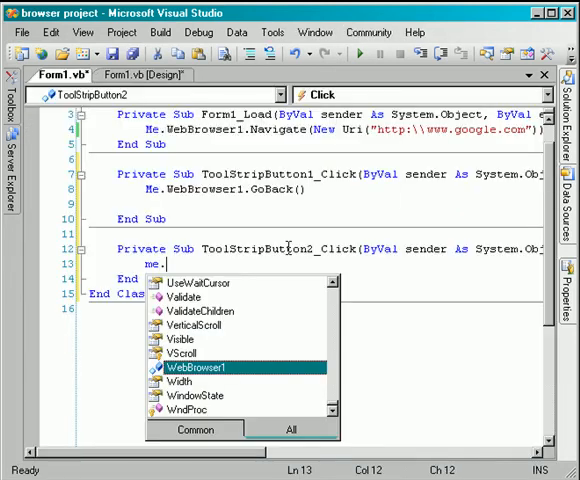
{"action": "type", "text": "WebBrowser1."}
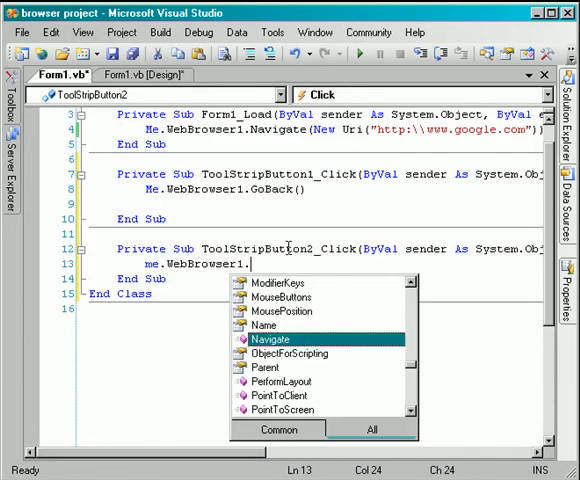
{"action": "type", "text": "GoForward("}
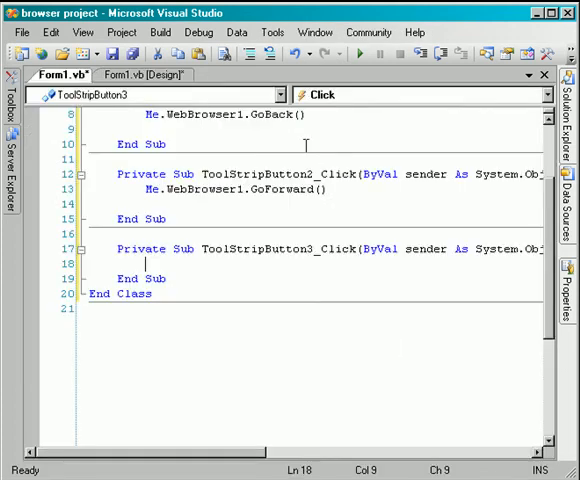
Make the Go button navigate WebBrowser1 to a New Uri from the address box text
{"action": "type", "text": "me."}
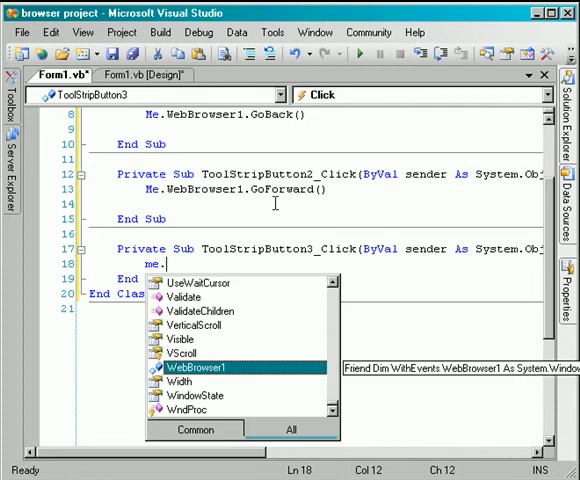
{"action": "type", "text": "WebBrowser1.Navigate"}
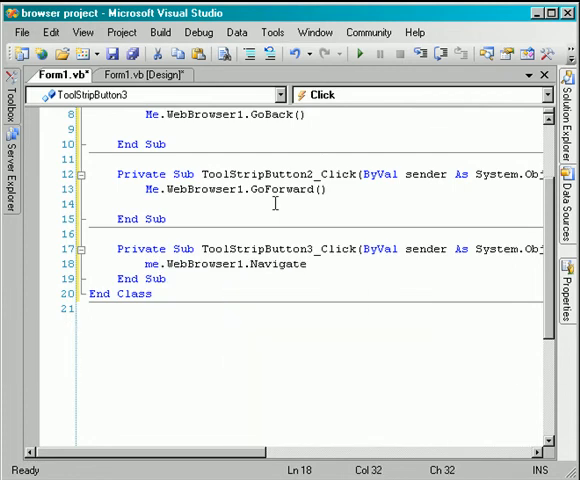
{"action": "type", "text": "(n"}
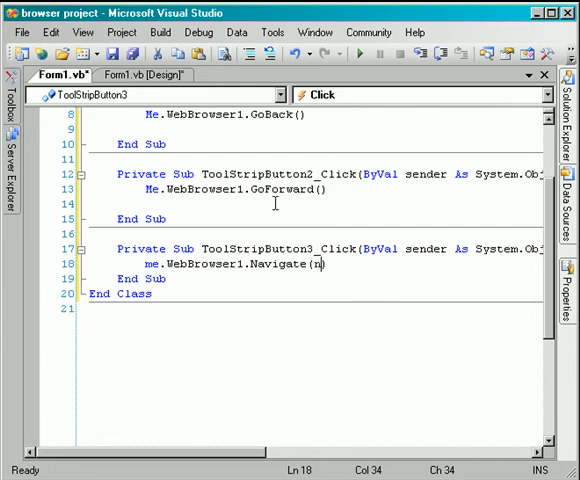
{"action": "type", "text": "ew uri("}
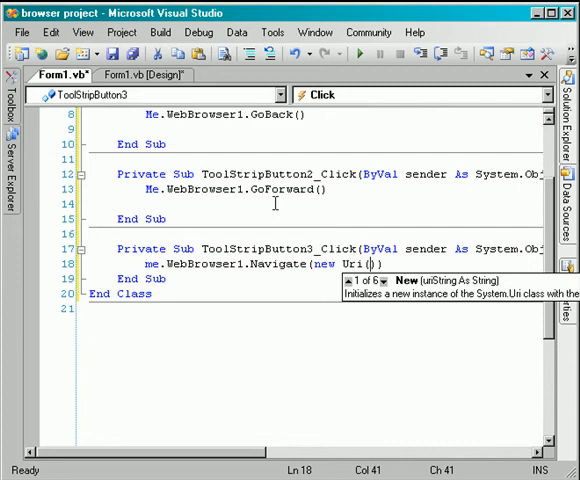
{"action": "type", "text": "me."}
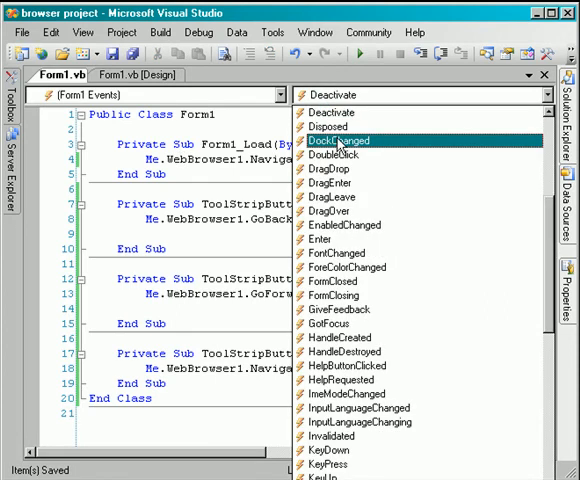
In a DocumentCompleted handler set ToolStripStatusLabel1.Text to "Done."
{"action": "left_click", "coordinate": [340, 154]}
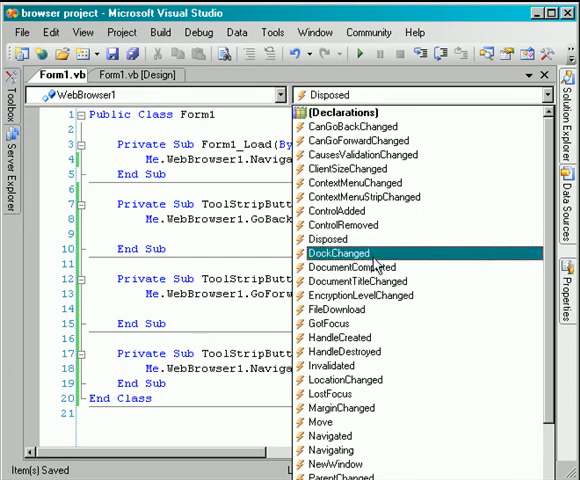
{"action": "left_click", "coordinate": [348, 252]}
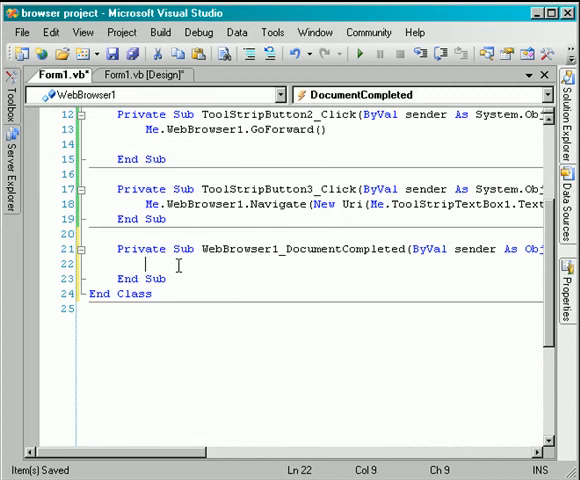
{"action": "type", "text": "me."}
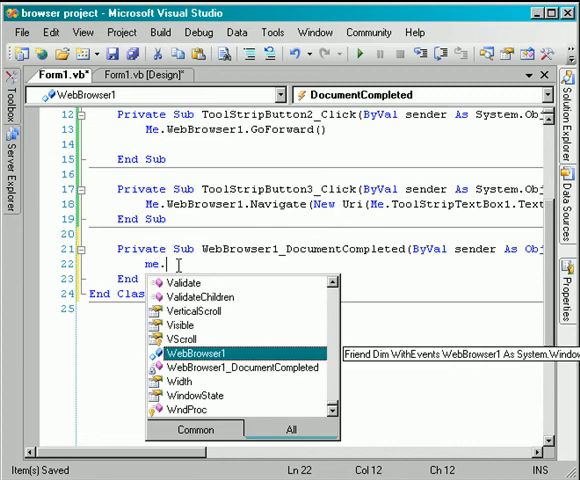
{"action": "type", "text": "tools"}
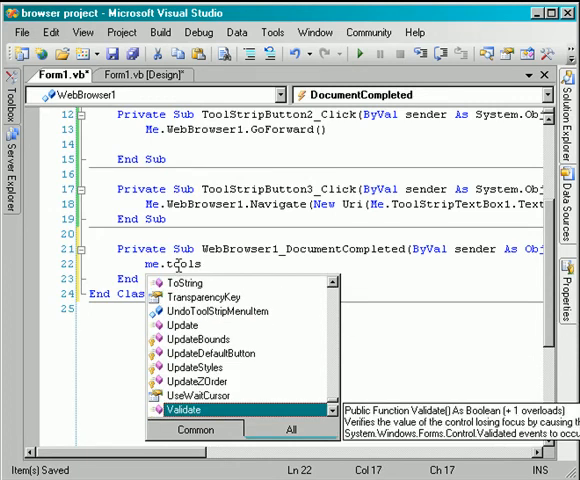
{"action": "type", "text": "str"}
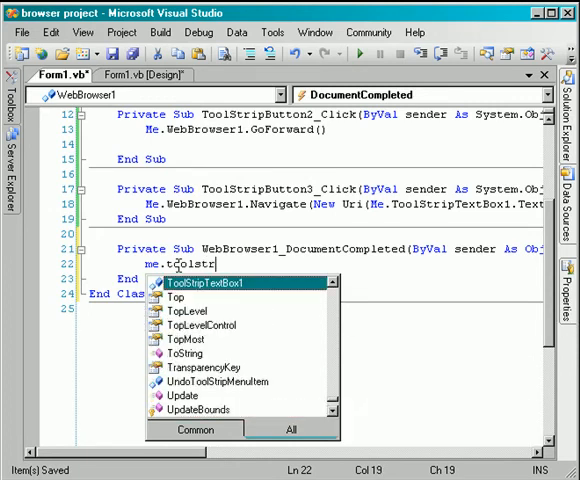
{"action": "type", "text": "ip"}
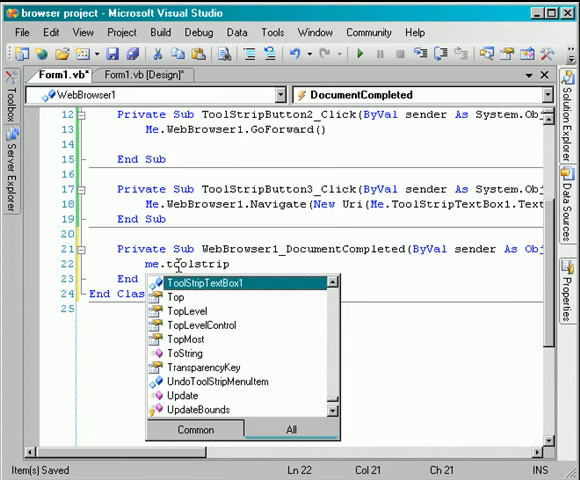
{"action": "type", "text": "sLabel1"}
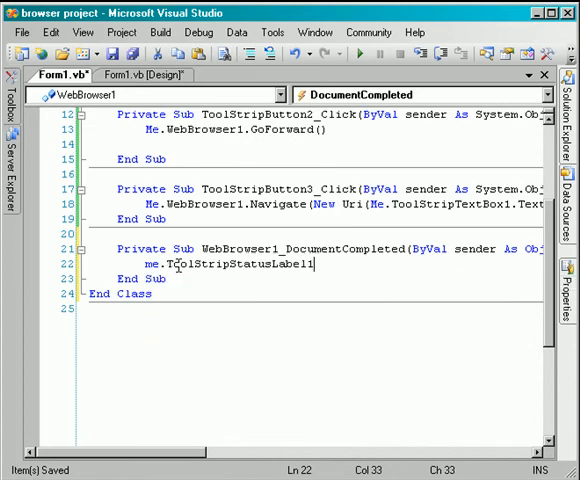
{"action": "type", "text": ".Text"}
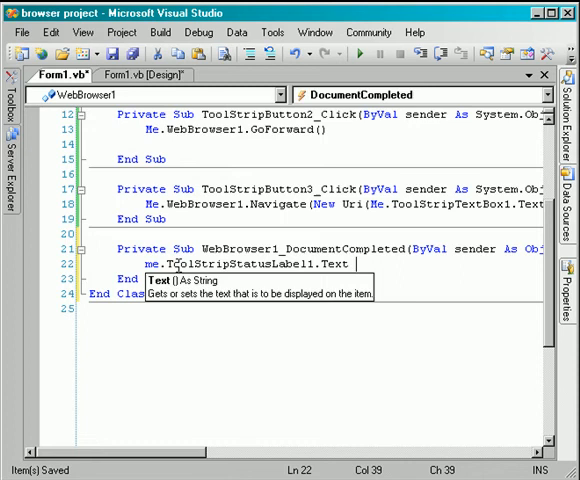
{"action": "type", "text": "=\""}
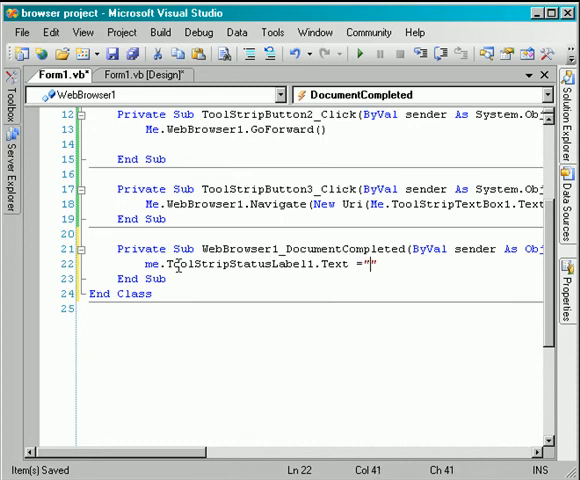
{"action": "type", "text": "Done."}
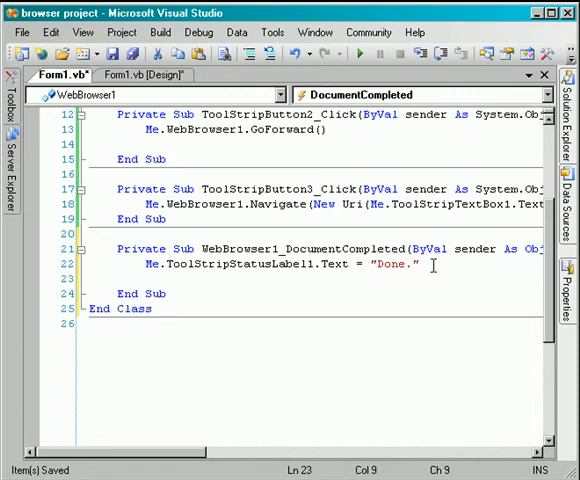
Set ToolStripProgressBar1.Value to 100 and its Visible to False
{"action": "type", "text": "me.too"}
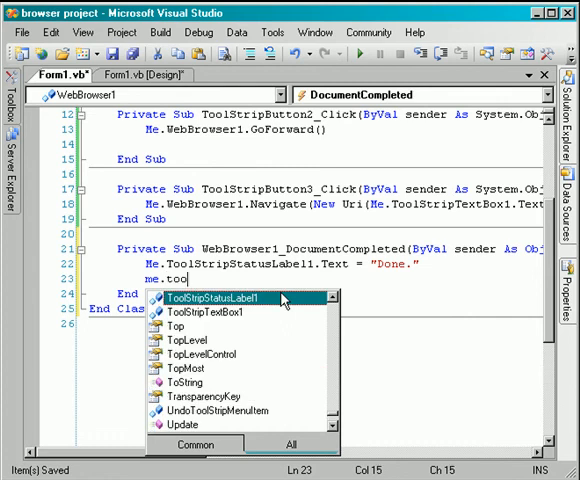
{"action": "type", "text": "l"}
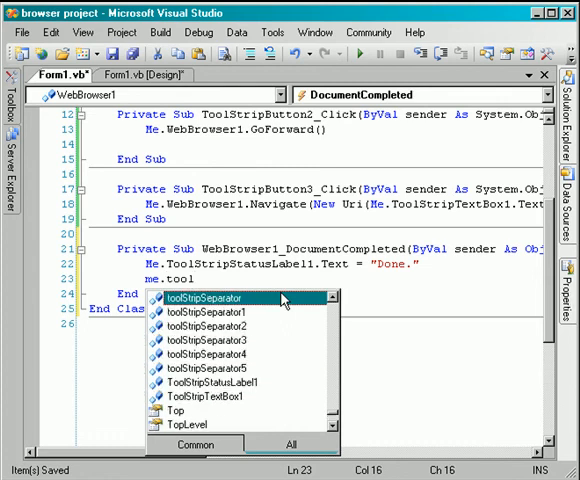
{"action": "type", "text": "ToolStripProgressBar1"}
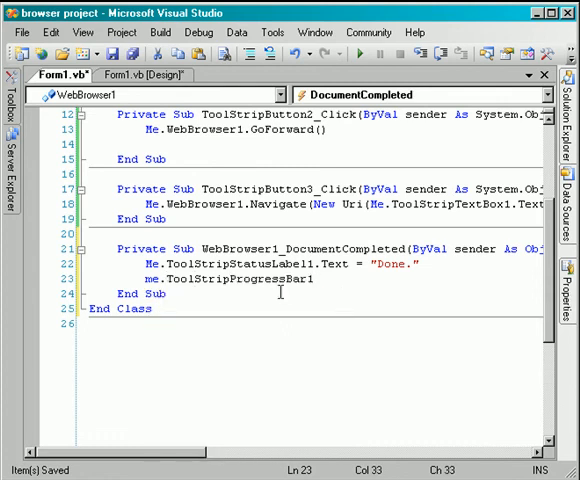
{"action": "type", "text": ".Value = 100"}
{"action": "type", "text": "me"}
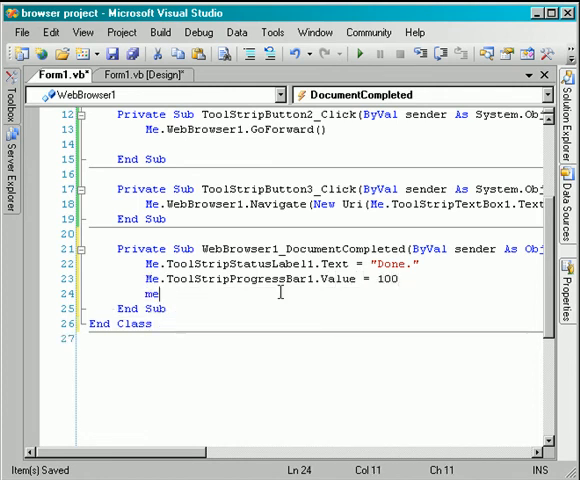
{"action": "type", "text": ".ToolStripProgressBar1"}
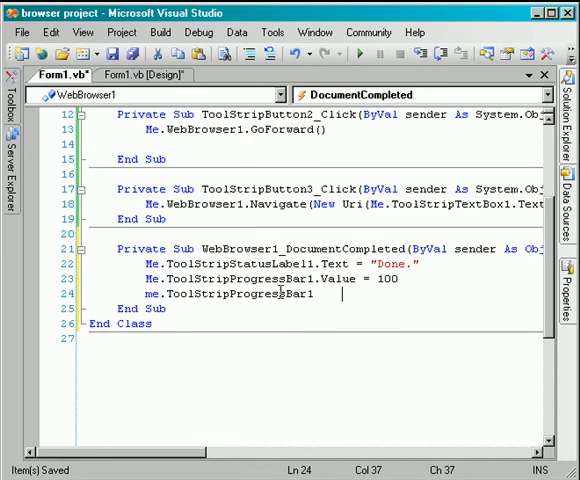
{"action": "type", "text": ".Visible ="}
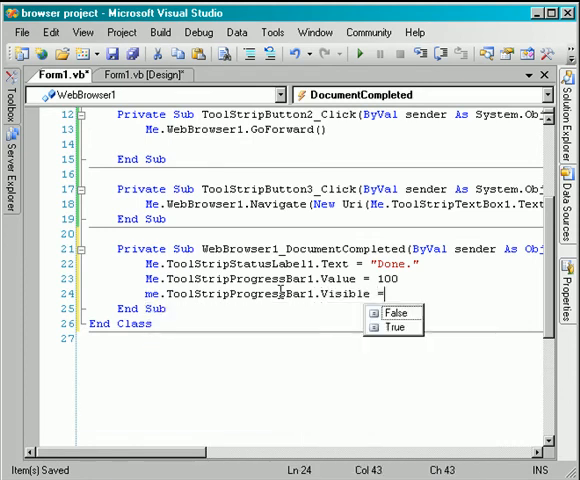
{"action": "type", "text": "false"}
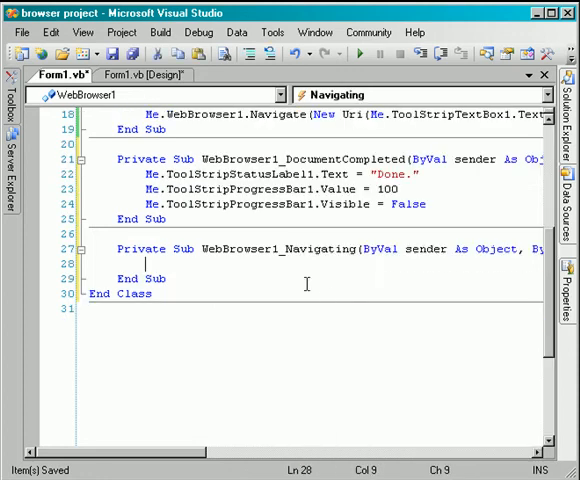
In the Navigating handler show the progress bar and set the status label to "Loading ..."
{"action": "type", "text": "Me.ToolStripProgressBar1.Visible = True"}
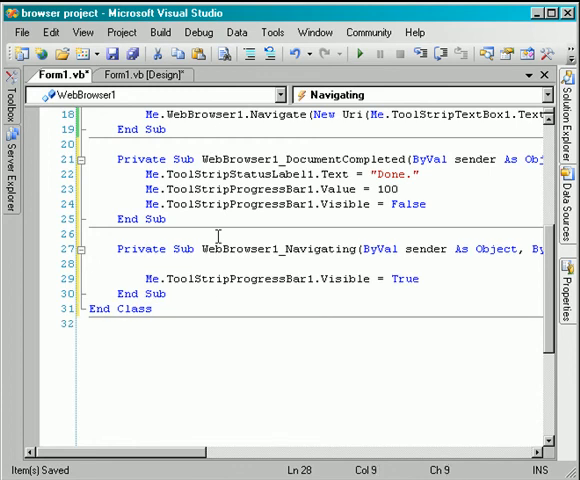
{"action": "type", "text": "me."}
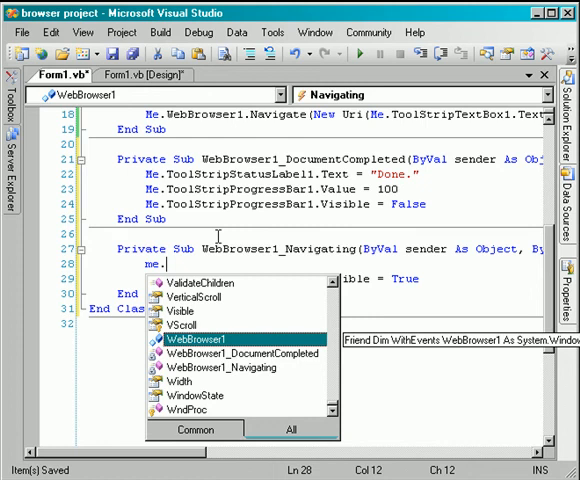
{"action": "type", "text": "tools"}
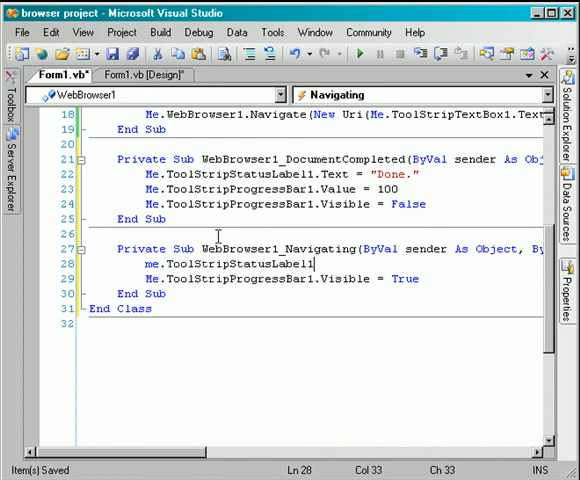
{"action": "type", "text": ".Text = \"Load"}
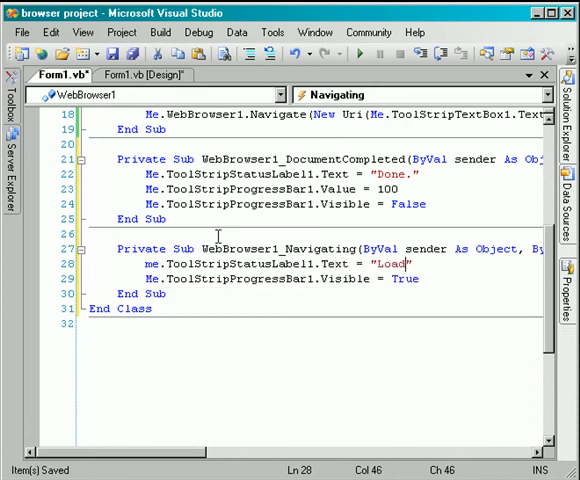
{"action": "type", "text": "ing ..."}
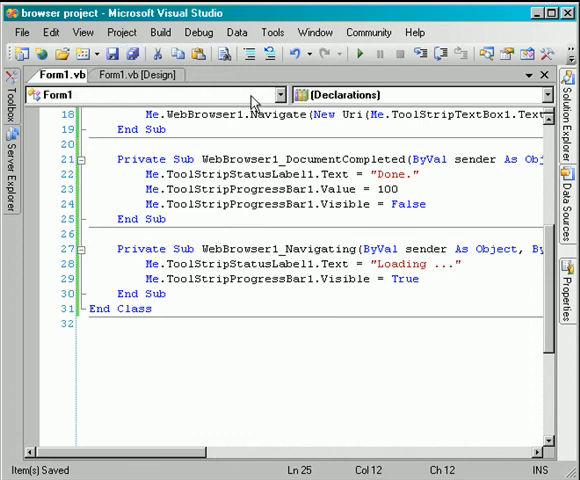
{"action": "left_click", "coordinate": [268, 96]}
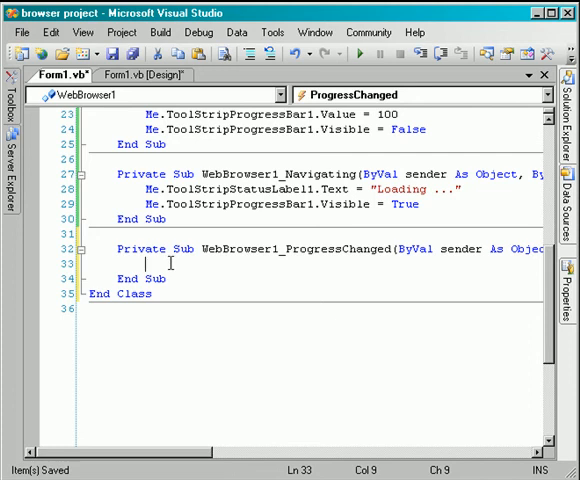
Set ToolStripProgressBar1.Value to (e.CurrentProgress / e.MaximumProgress) * 100 in ProgressChanged
{"action": "type", "text": "me."}
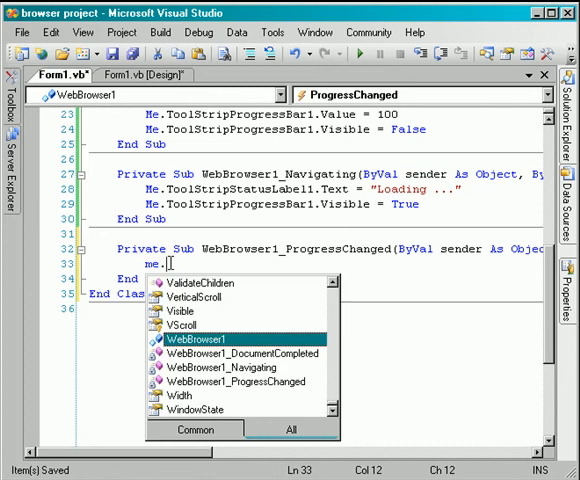
{"action": "type", "text": "toolst"}
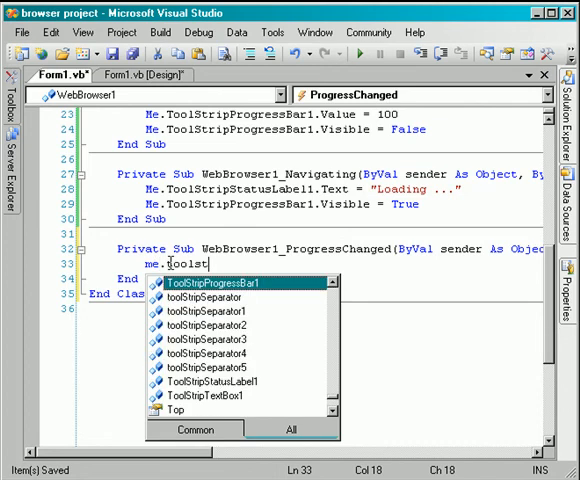
{"action": "type", "text": "ToolStripProgressBar1."}
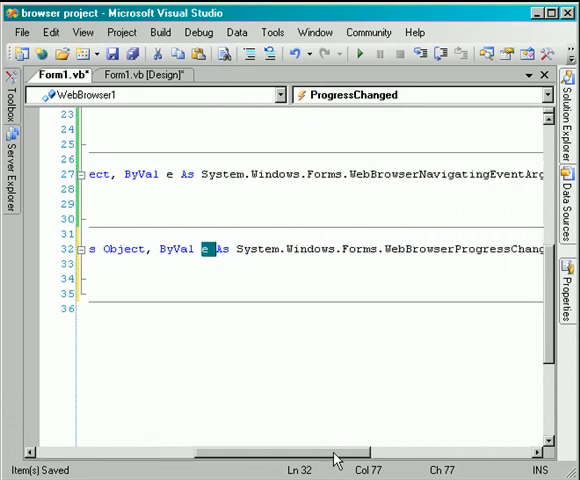
{"action": "scroll", "scroll_direction": "right", "scroll_amount": 3}
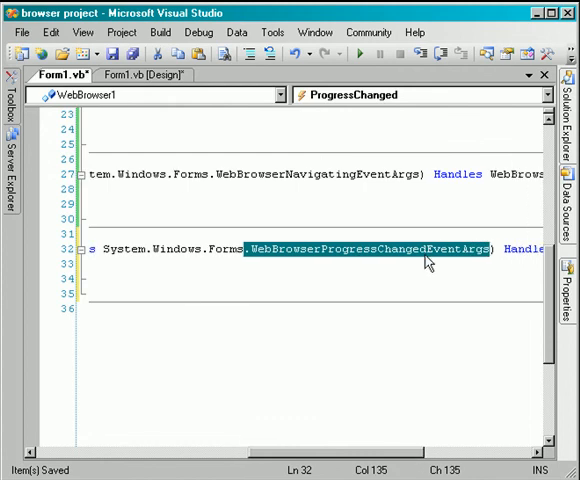
{"action": "left_click", "coordinate": [308, 288]}
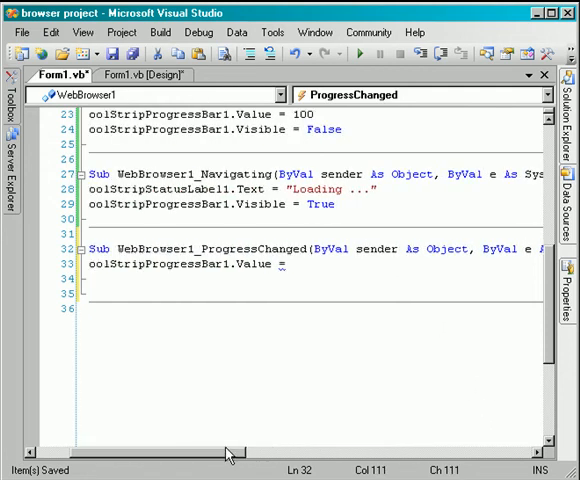
{"action": "type", "text": "e"}
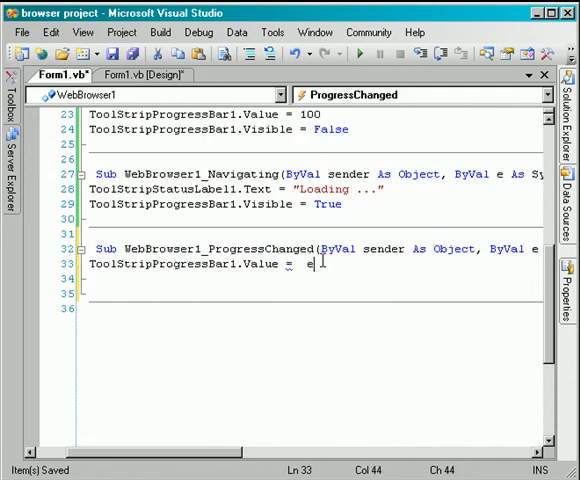
{"action": "type", "text": ".MaximumProgress"}
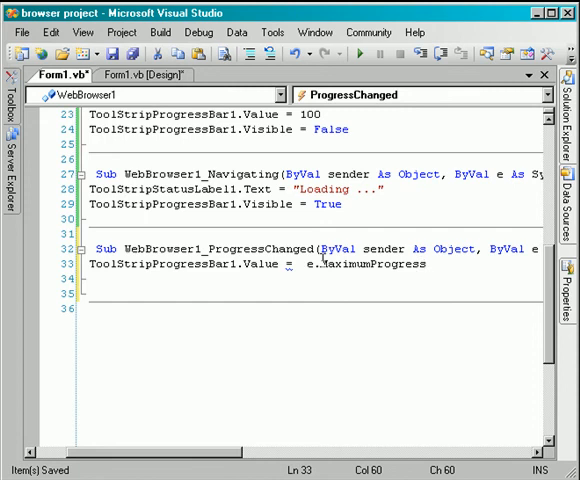
{"action": "type", "text": "MaximumP"}
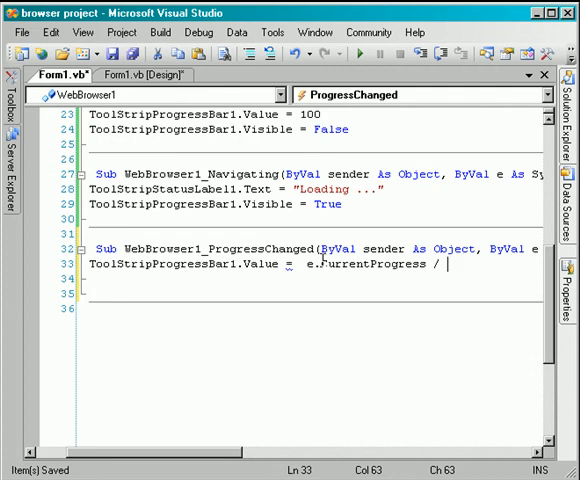
{"action": "type", "text": "e.MaximumProgress )"}
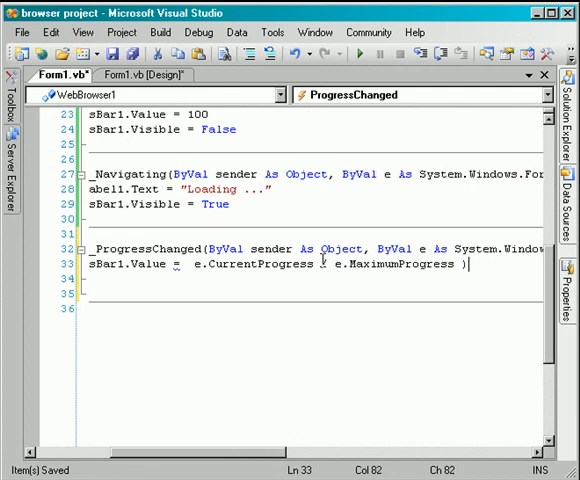
{"action": "type", "text": "* 1"}
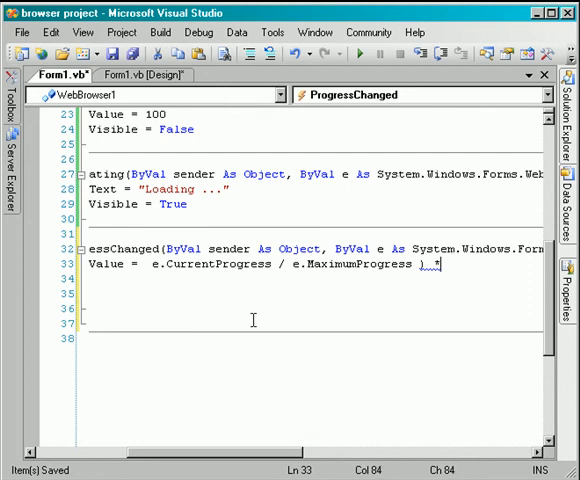
{"action": "key", "text": "BackSpace"}
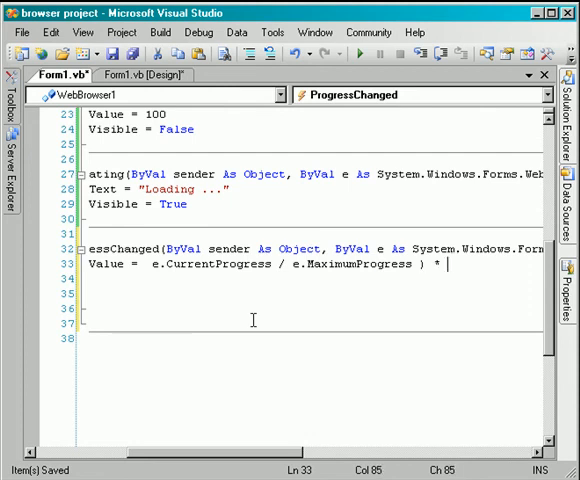
{"action": "type", "text": "100"}
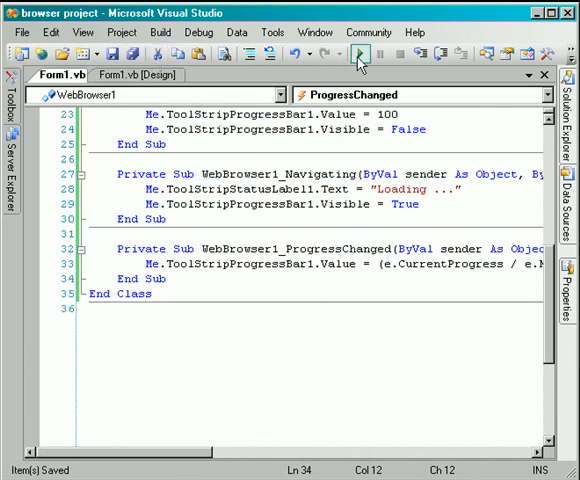
Test-run the browser project so Google loads with status Done
{"action": "left_click", "coordinate": [356, 54]}
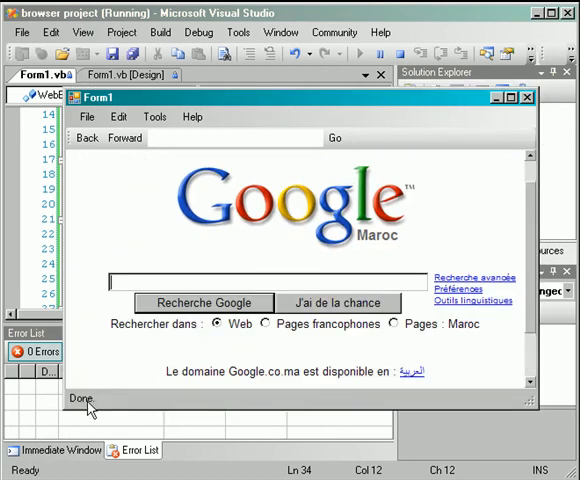
{"action": "mouse_move", "coordinate": [148, 162]}
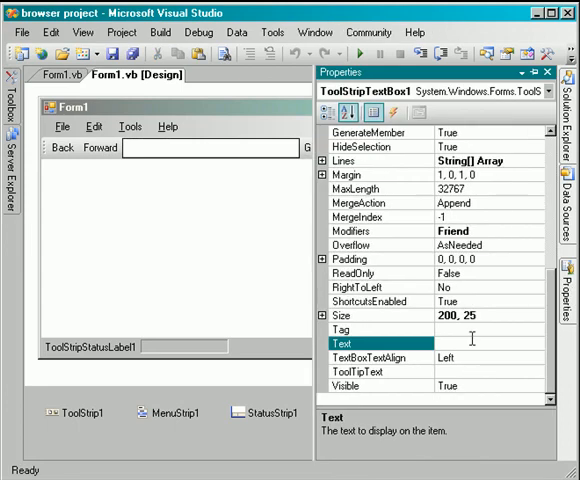
{"action": "type", "text": "http:\\\\www.google.com"}
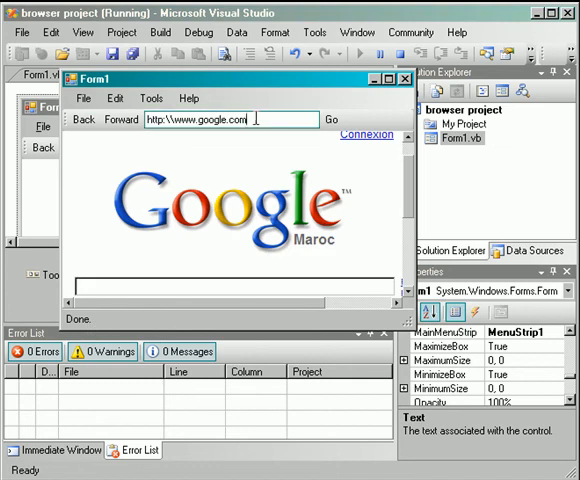
{"action": "mouse_move", "coordinate": [116, 124]}
{"action": "type", "text": "ht"}
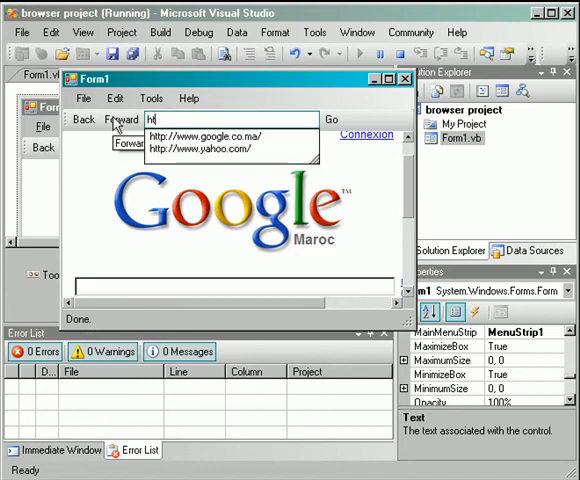
{"action": "left_click", "coordinate": [212, 148]}
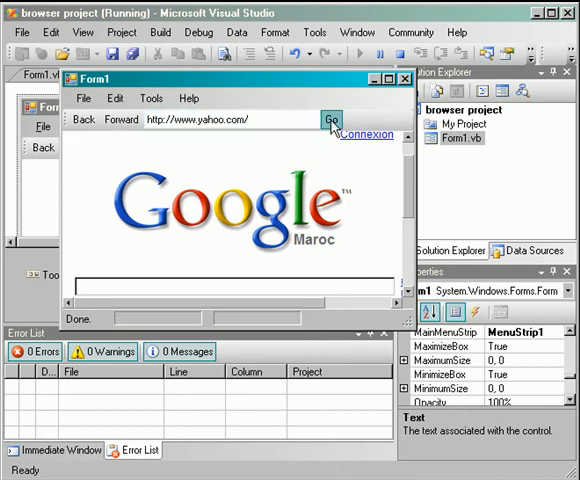
Load Yahoo with Go, step Back to Google, then Forward to Yahoo again
{"action": "left_click", "coordinate": [332, 120]}
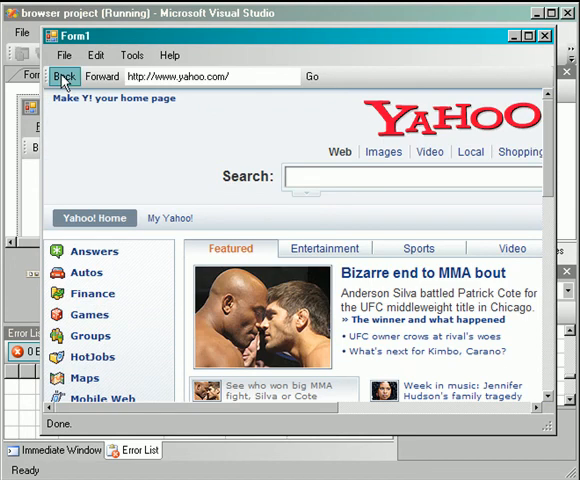
{"action": "left_click", "coordinate": [100, 76]}
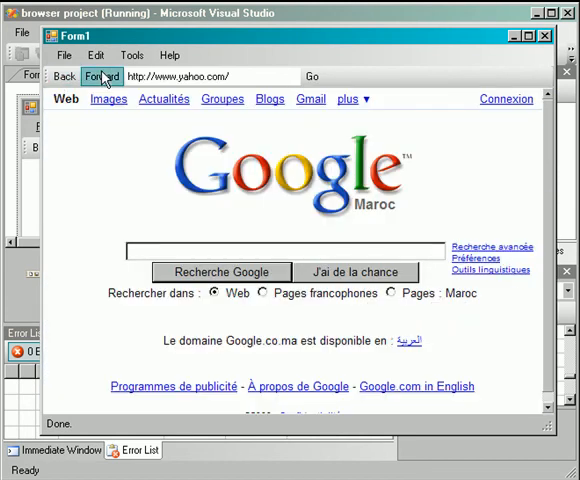
{"action": "left_click", "coordinate": [104, 78]}
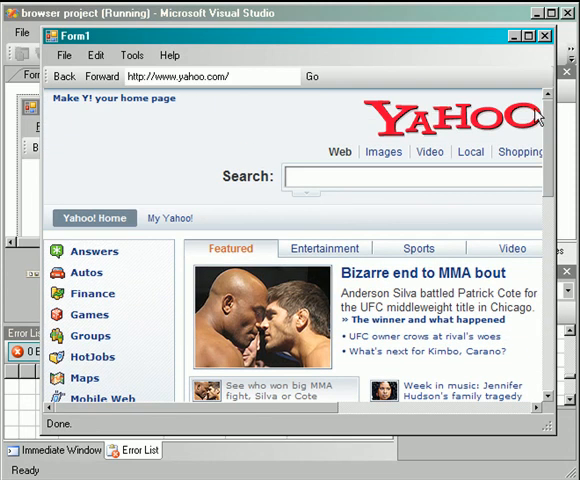
{"action": "mouse_move", "coordinate": [232, 36]}
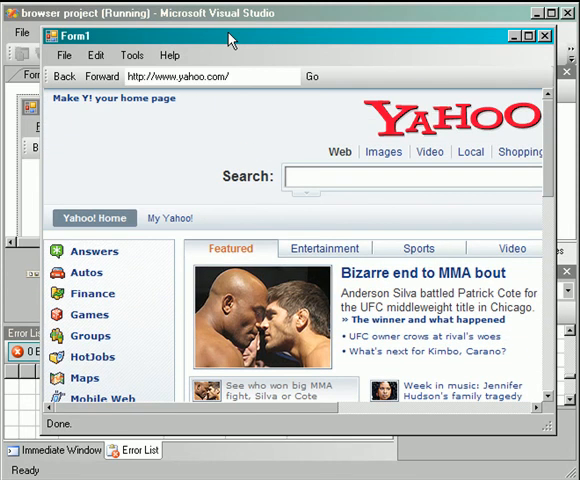
{"action": "mouse_move", "coordinate": [236, 40]}
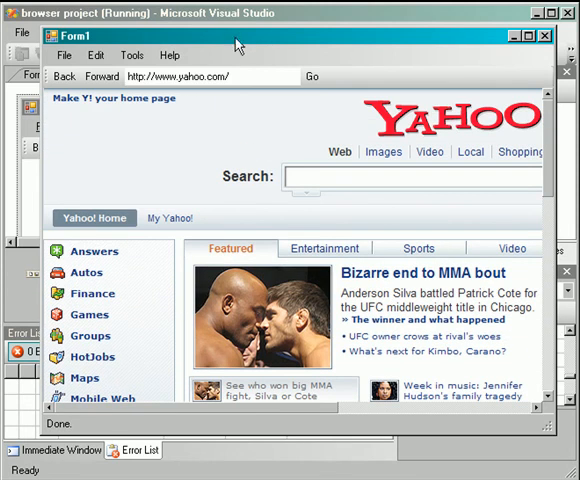